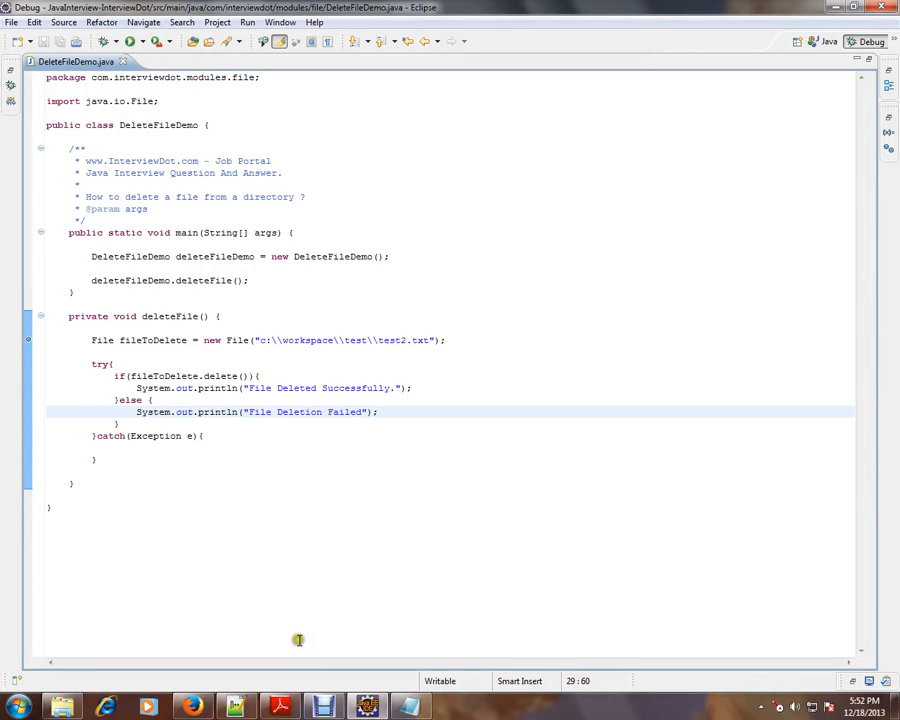
- Highlight every use of the fileToDelete variable in the DeleteFileDemo code
{"action": "double_click", "coordinate": [142, 160]}
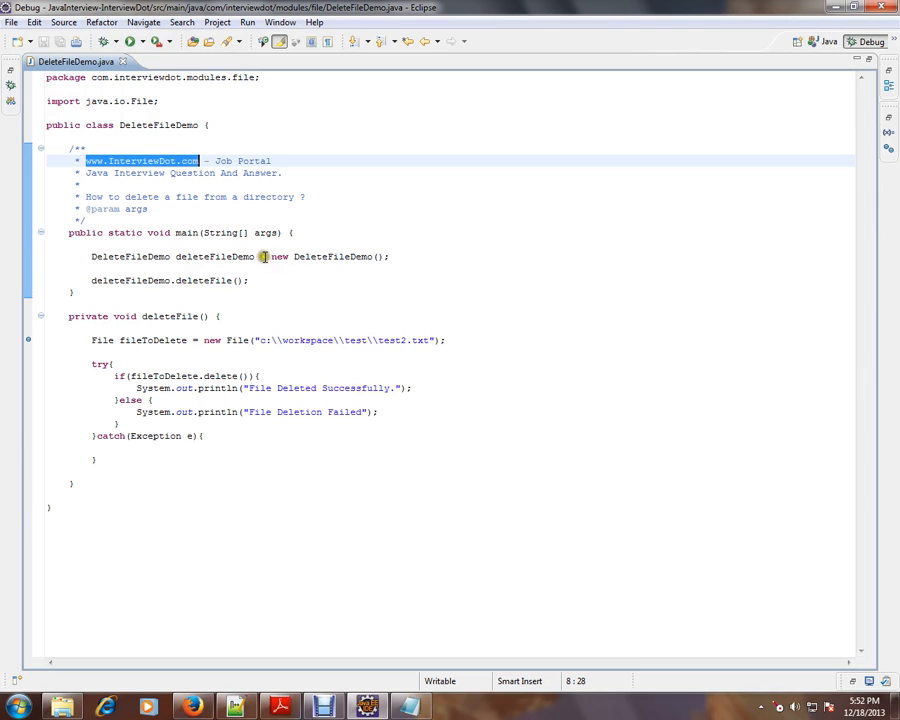
{"action": "left_click", "coordinate": [91, 196]}
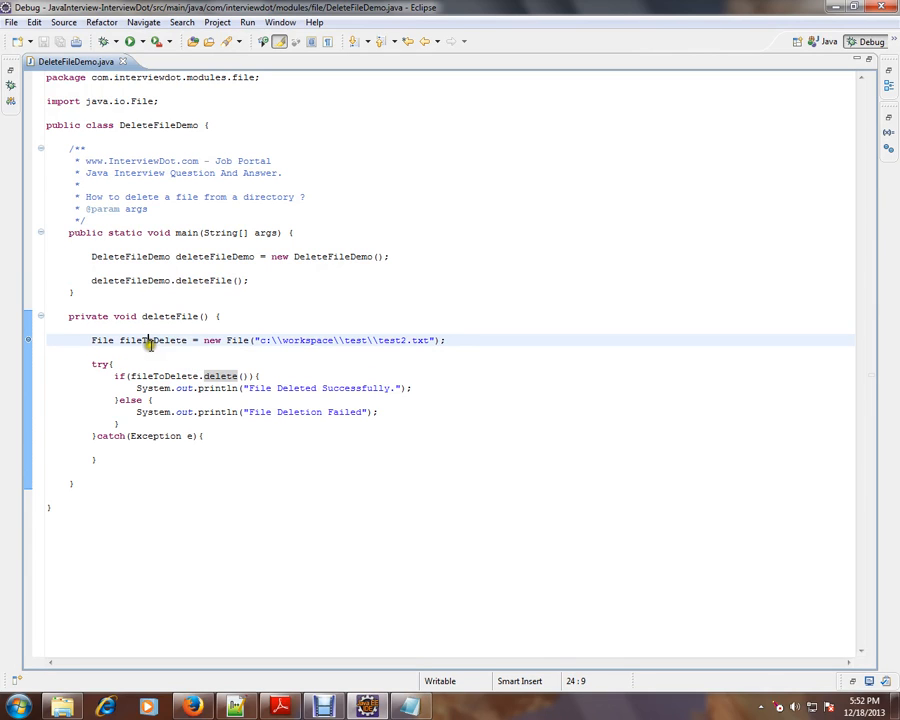
{"action": "double_click", "coordinate": [152, 340]}
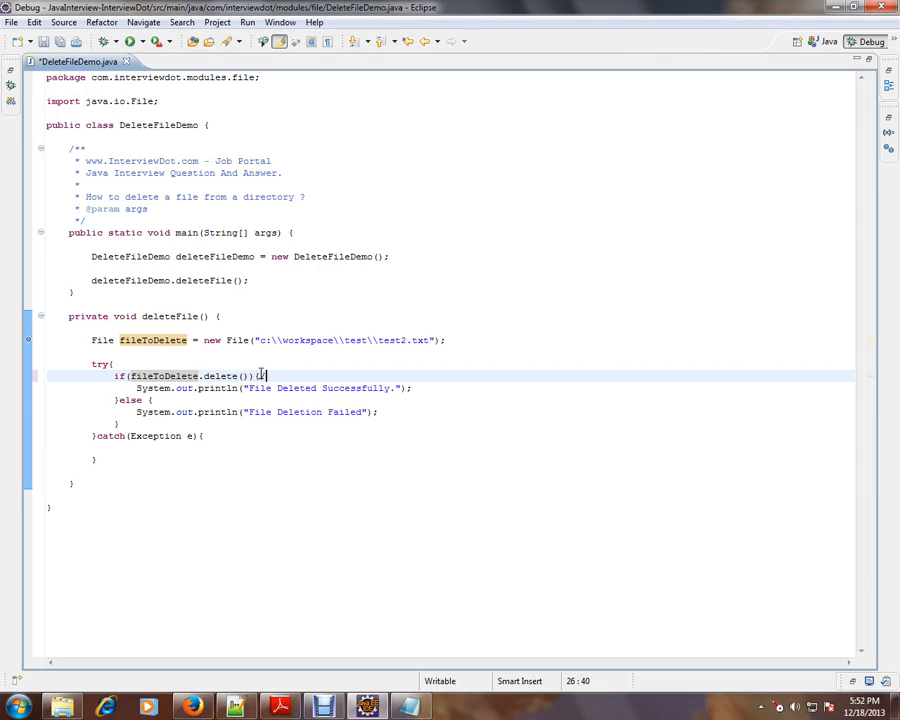
- Add a //delete API comment after the delete() if line, save, and switch to Explorer
{"action": "type", "text": "//delete"}
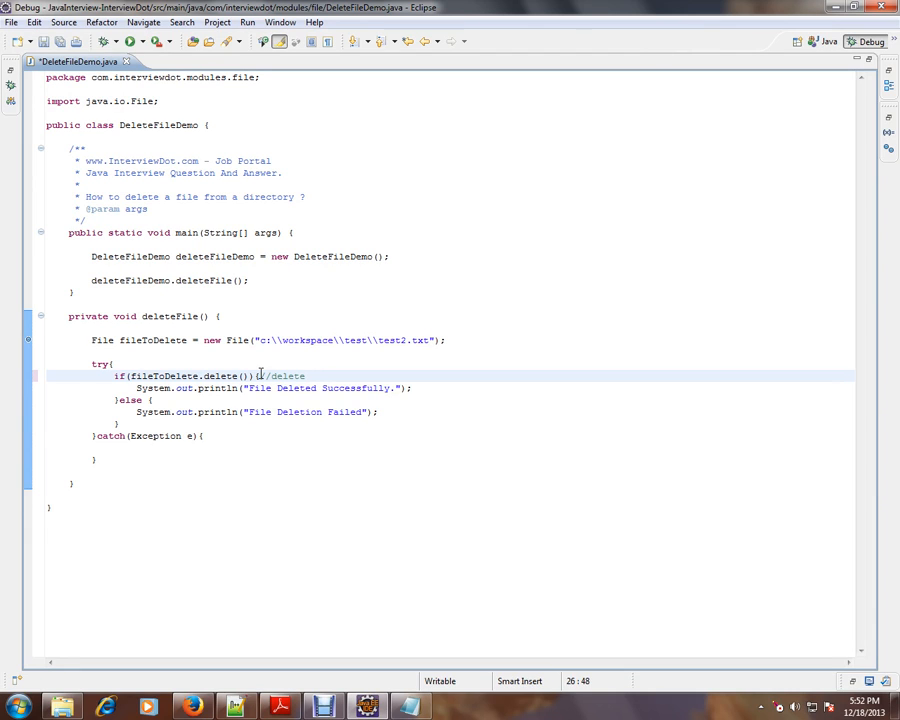
{"action": "type", "text": "API"}
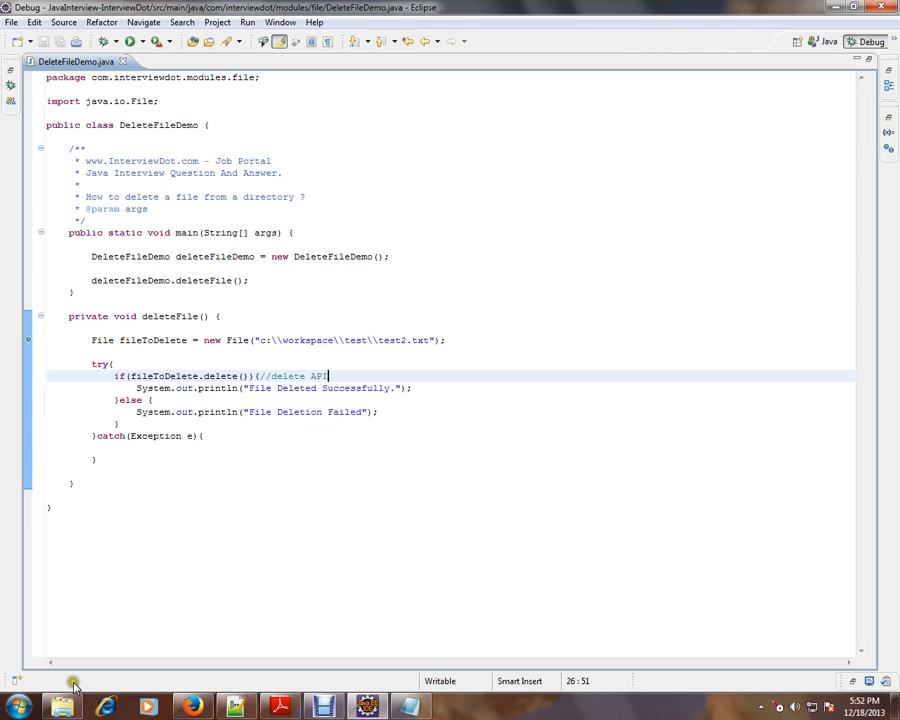
{"action": "left_click", "coordinate": [63, 707]}
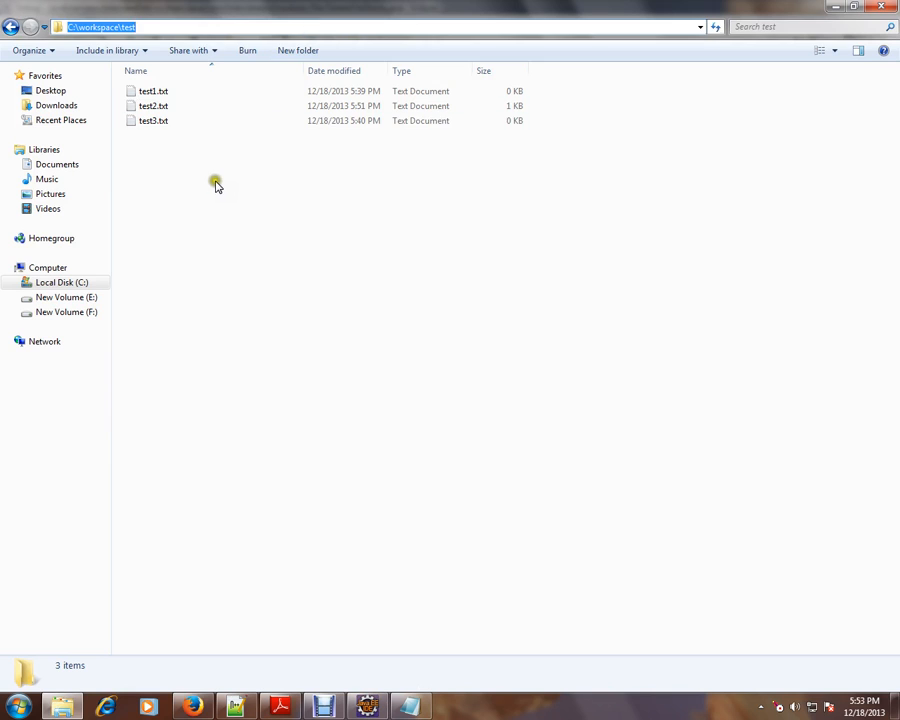
- Open test2.txt in Notepad to confirm 'Sample file content', close it, and return to Eclipse
{"action": "left_click", "coordinate": [153, 105]}
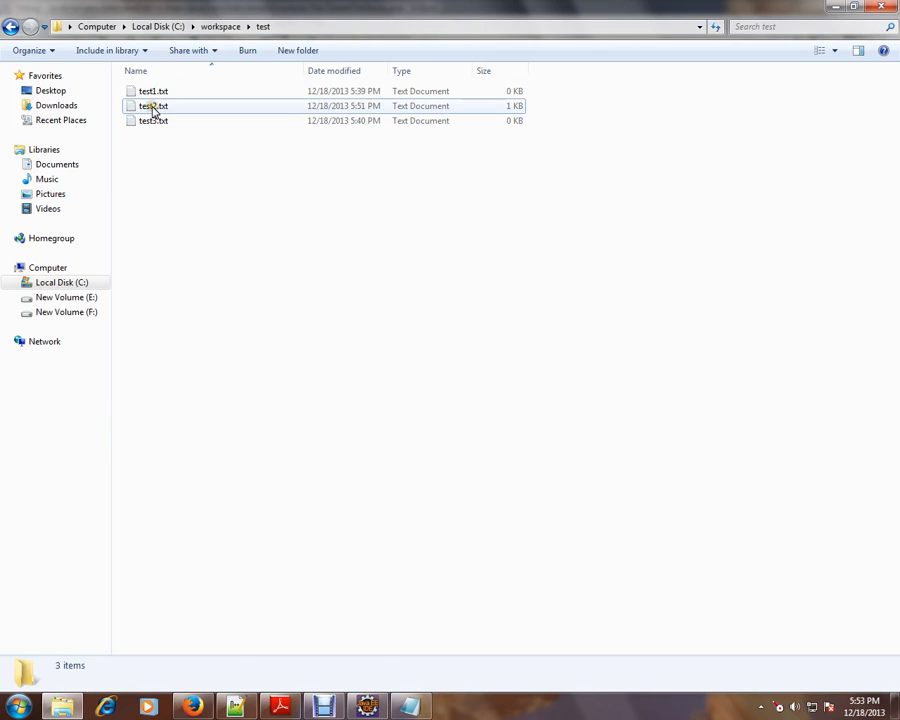
{"action": "left_click", "coordinate": [153, 106]}
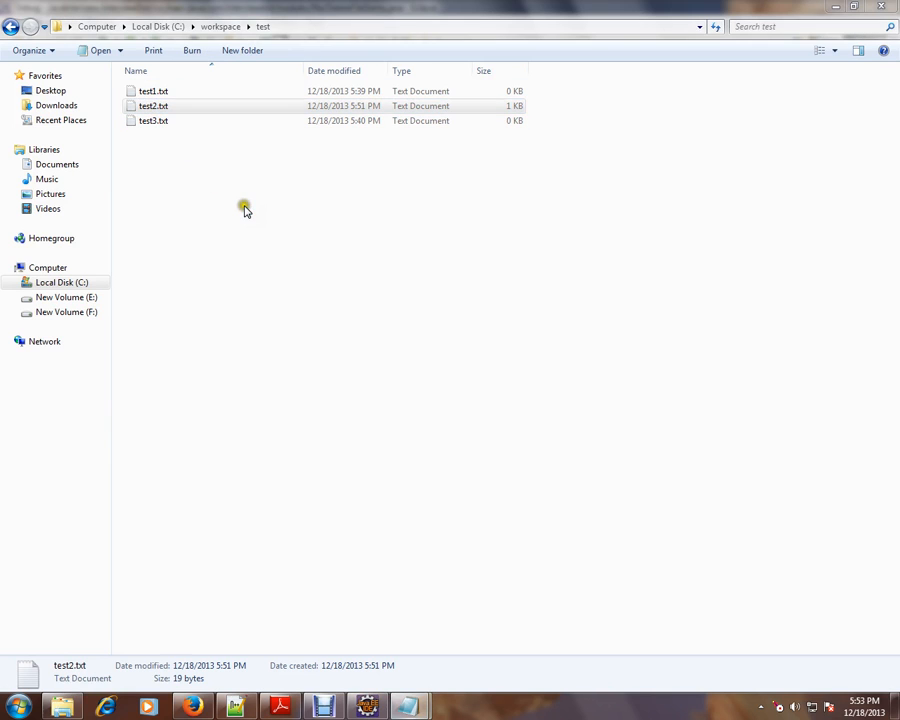
{"action": "double_click", "coordinate": [153, 105]}
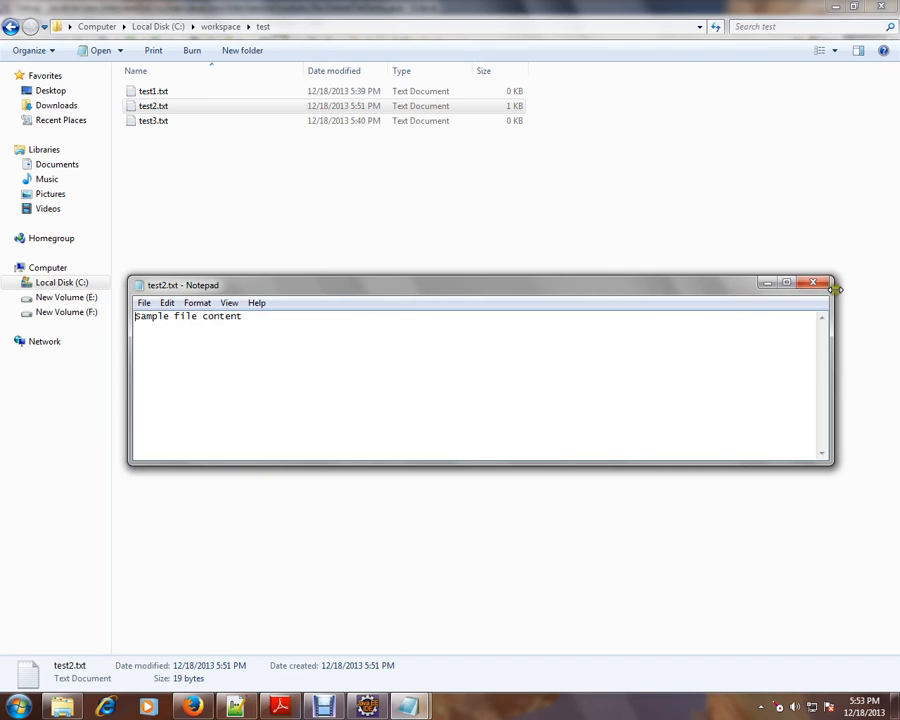
{"action": "left_click", "coordinate": [814, 282]}
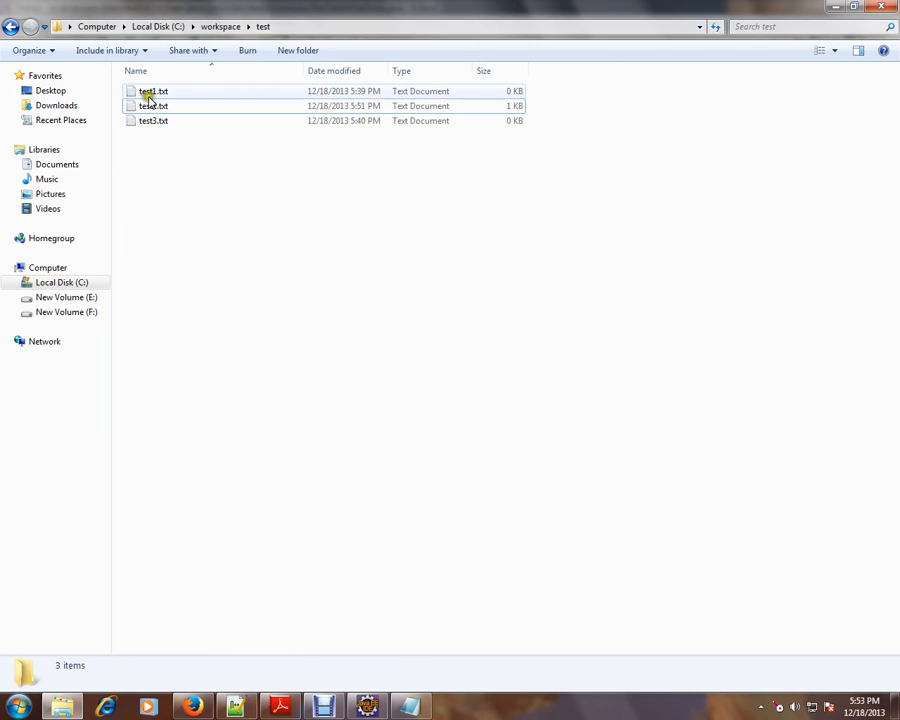
{"action": "left_click", "coordinate": [367, 707]}
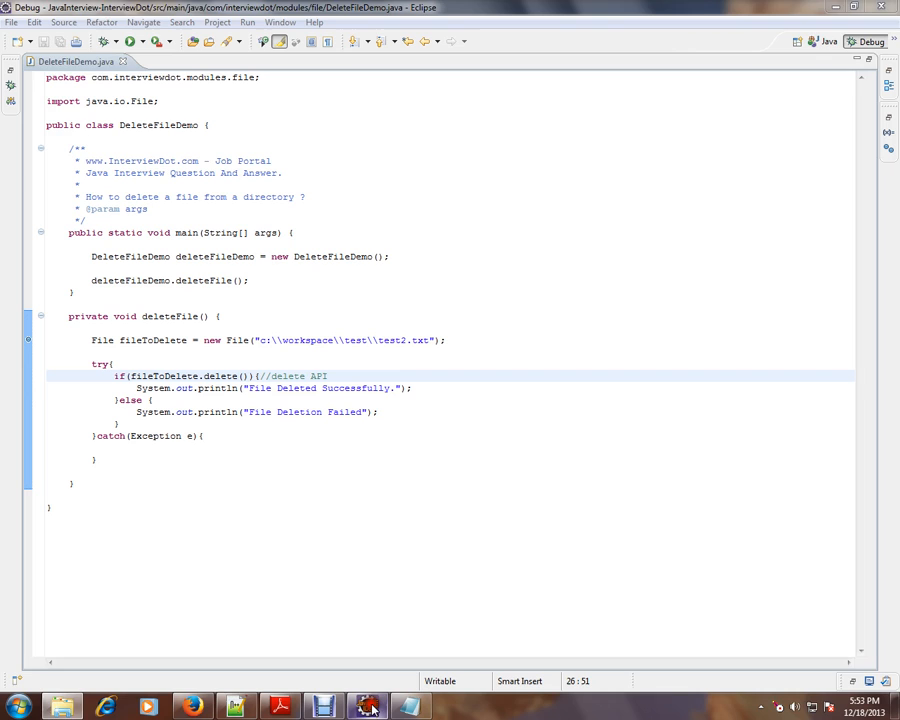
- Launch DeleteFileDemo in the debugger so it pauses at the line 23 breakpoint
{"action": "left_click", "coordinate": [344, 362]}
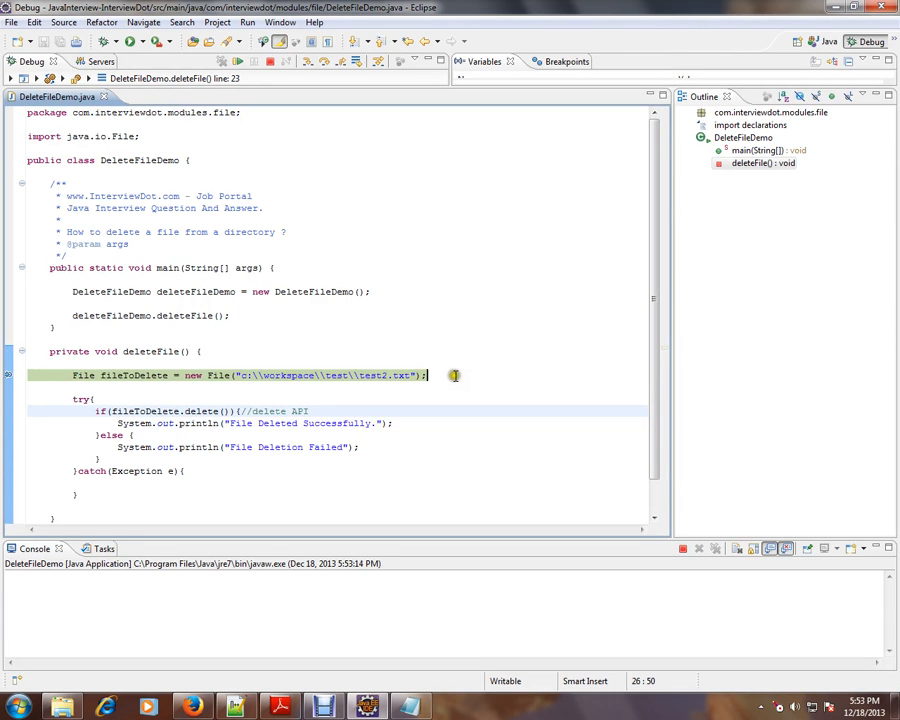
- Step over (F6) past the delete() check to the 'File Deleted Successfully.' line
{"action": "scroll", "scroll_direction": "down", "scroll_amount": 3}
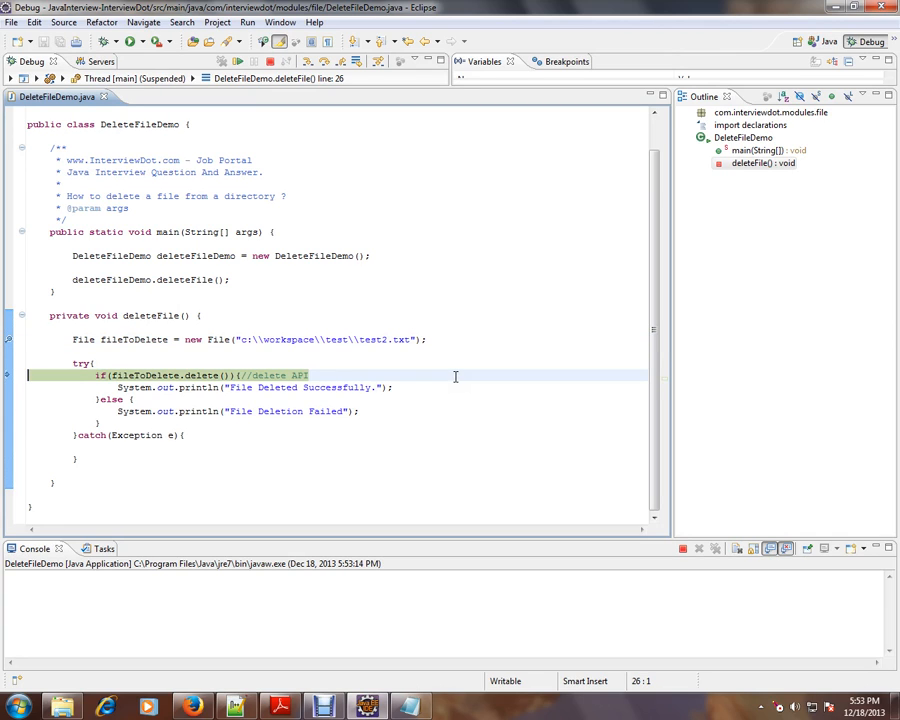
{"action": "mouse_move", "coordinate": [145, 338]}
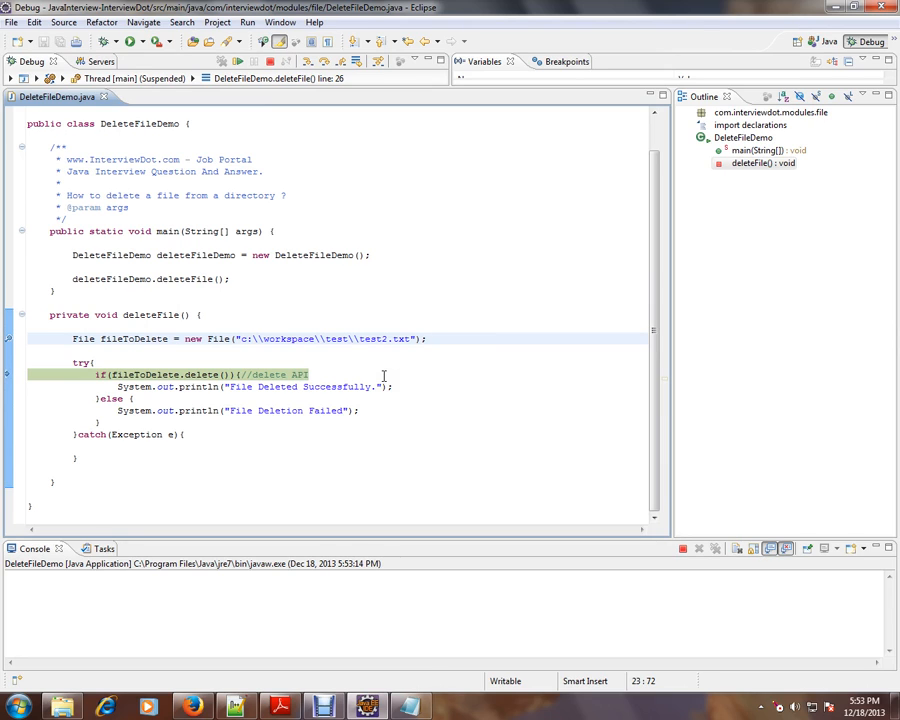
{"action": "left_click", "coordinate": [424, 338]}
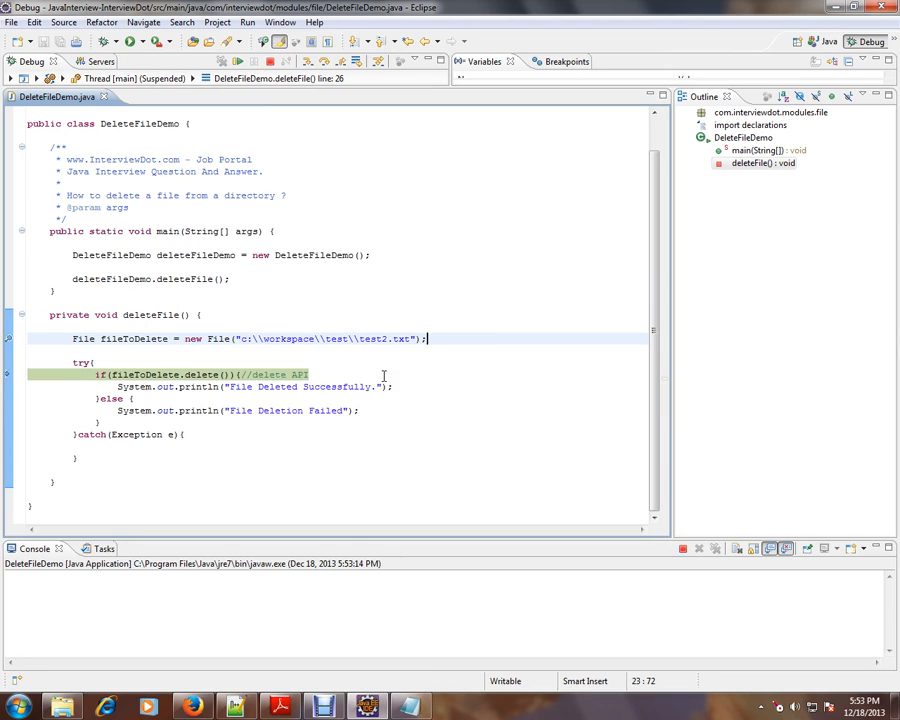
{"action": "key", "text": "F6"}
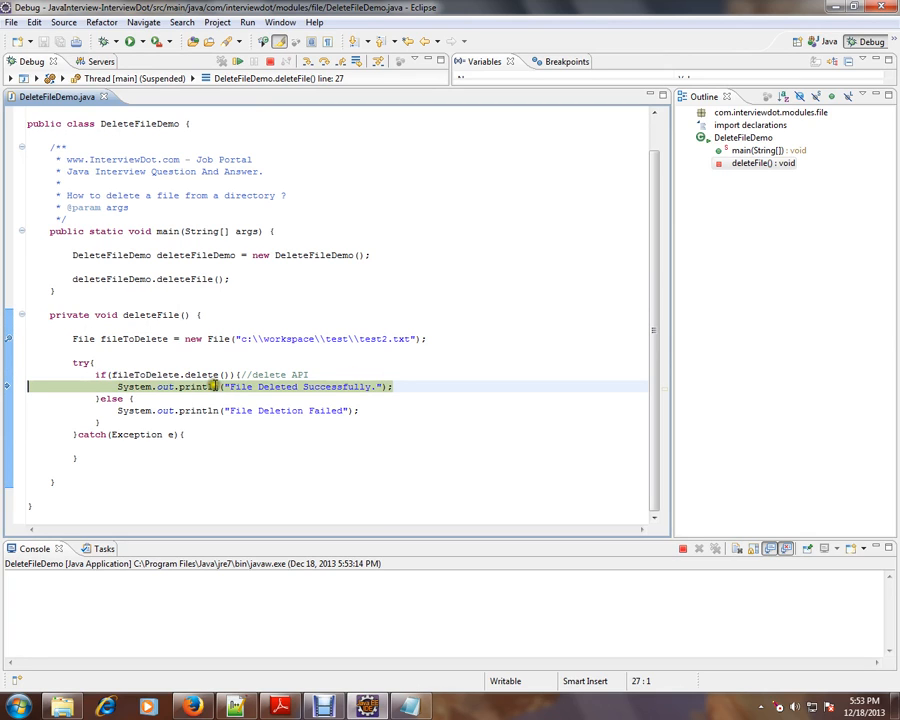
{"action": "mouse_move", "coordinate": [204, 374]}
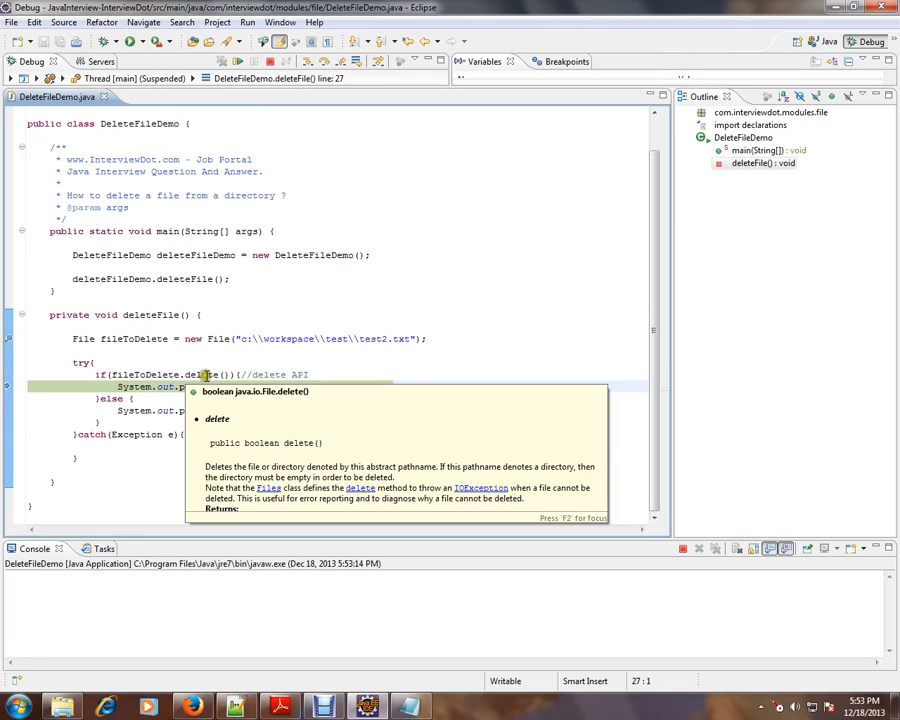